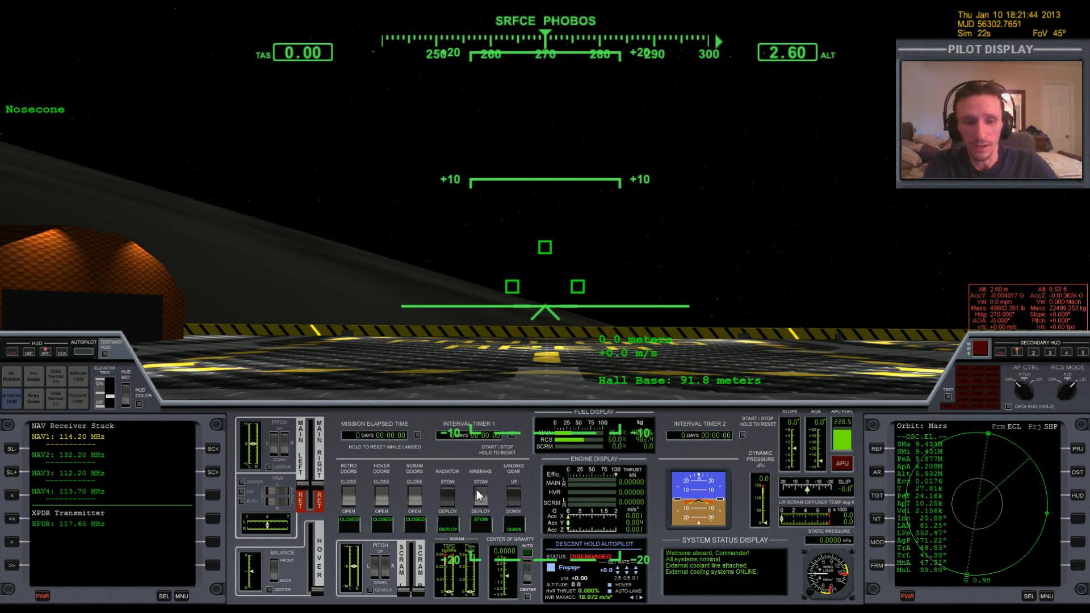
{"action": "mouse_move", "coordinate": [489, 490]}
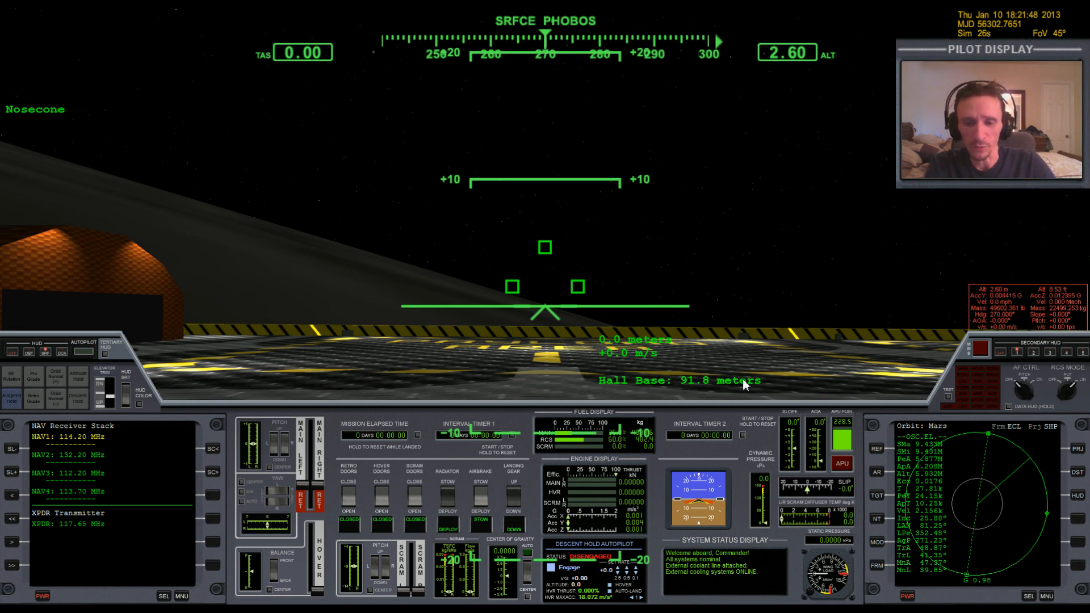
{"action": "mouse_move", "coordinate": [590, 328]}
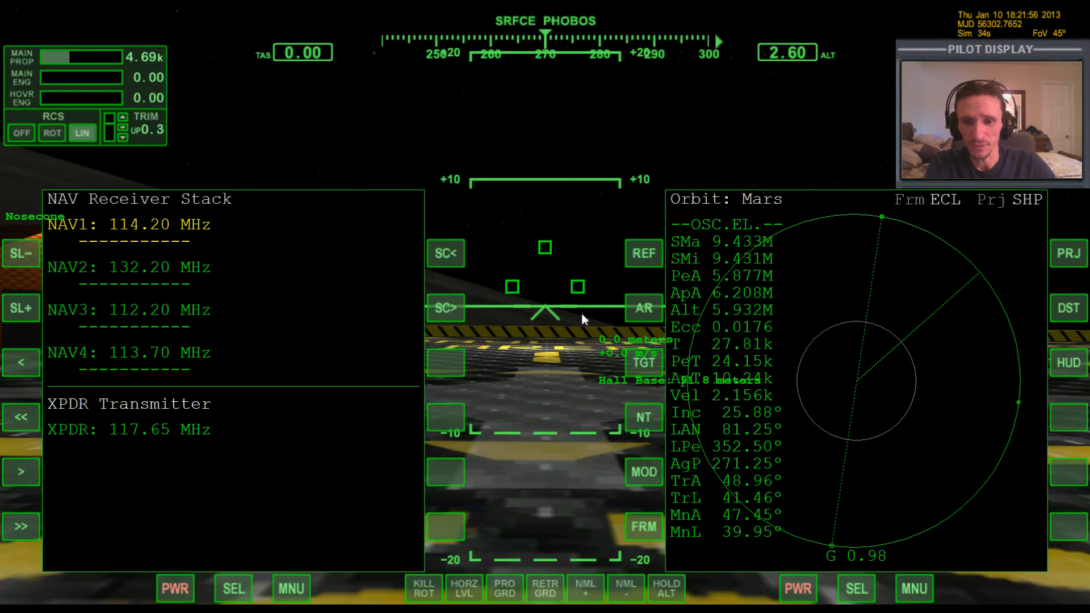
Switch the left MFD to a surface map and re-reference it from Phobos to Mars
{"action": "left_click", "coordinate": [291, 588]}
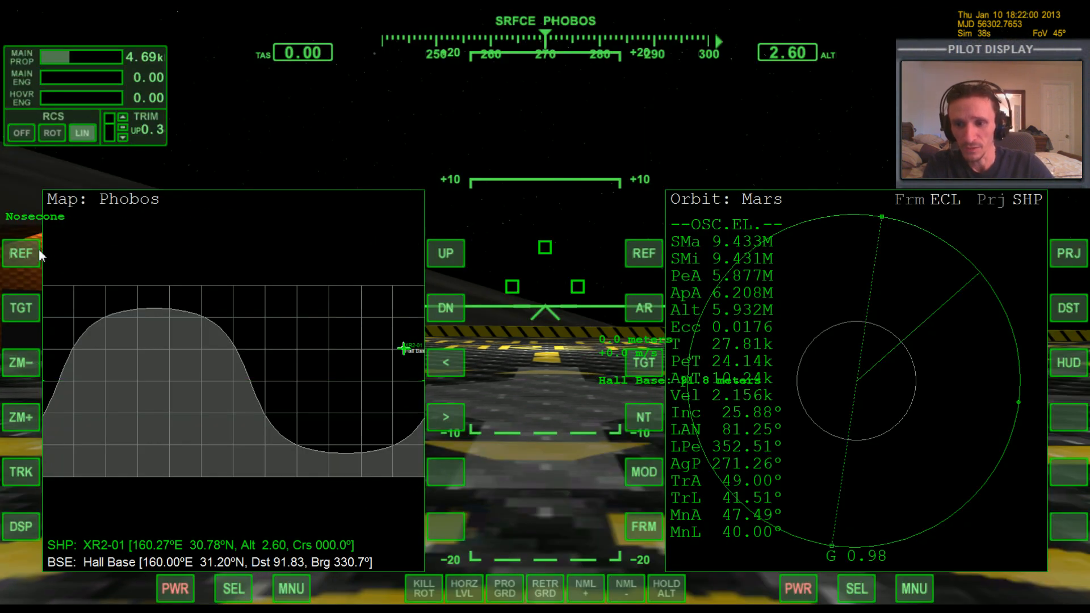
{"action": "left_click", "coordinate": [643, 252]}
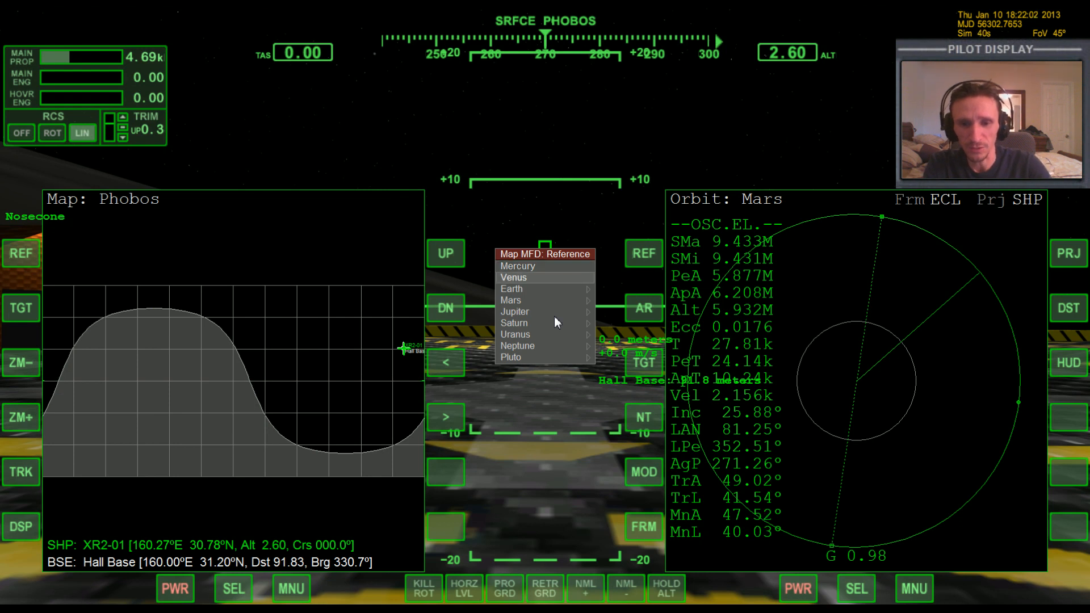
{"action": "left_click", "coordinate": [510, 300]}
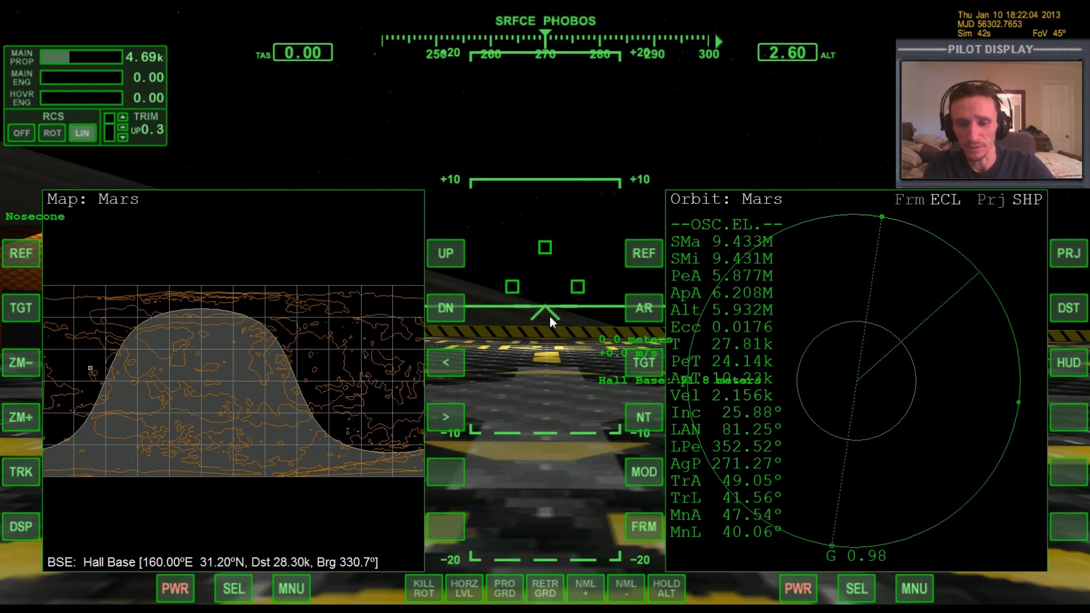
{"action": "mouse_move", "coordinate": [339, 422]}
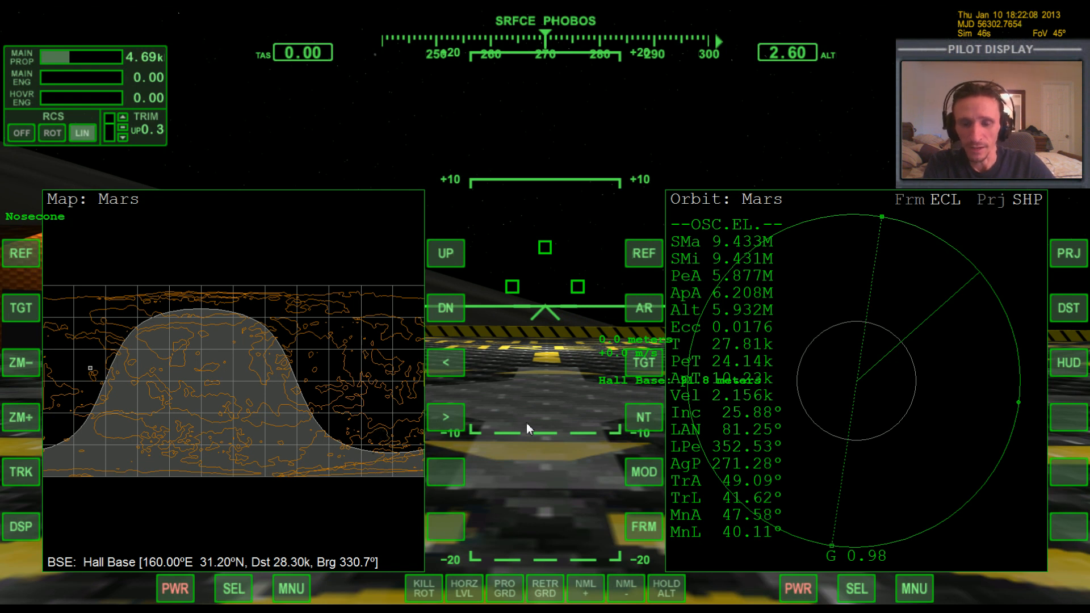
{"action": "mouse_move", "coordinate": [117, 367]}
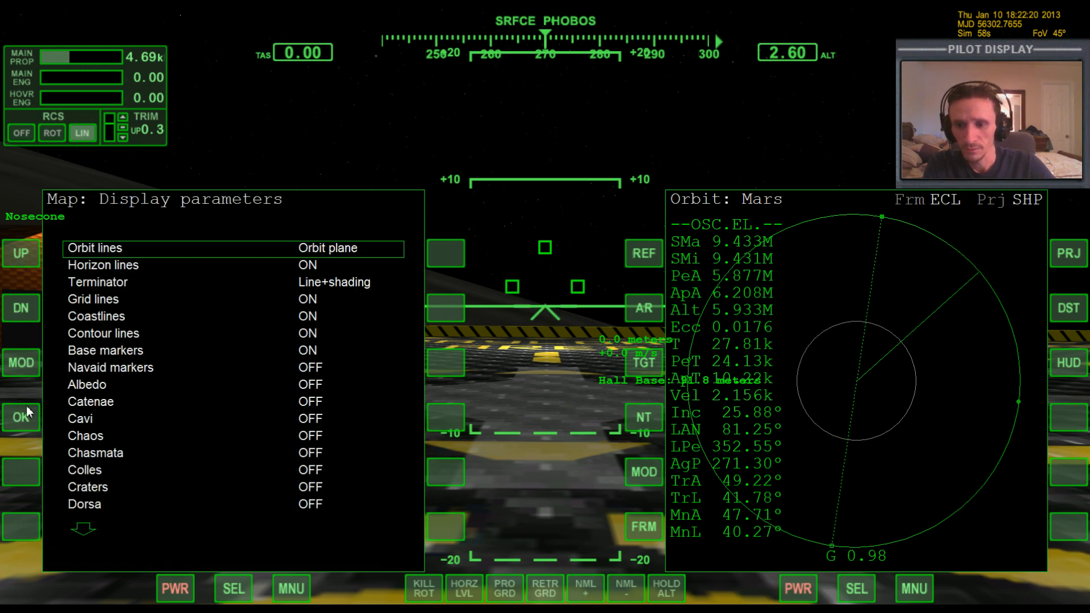
Close the Map display parameters, keeping the Mars map with Hall Base marked
{"action": "left_click", "coordinate": [21, 417]}
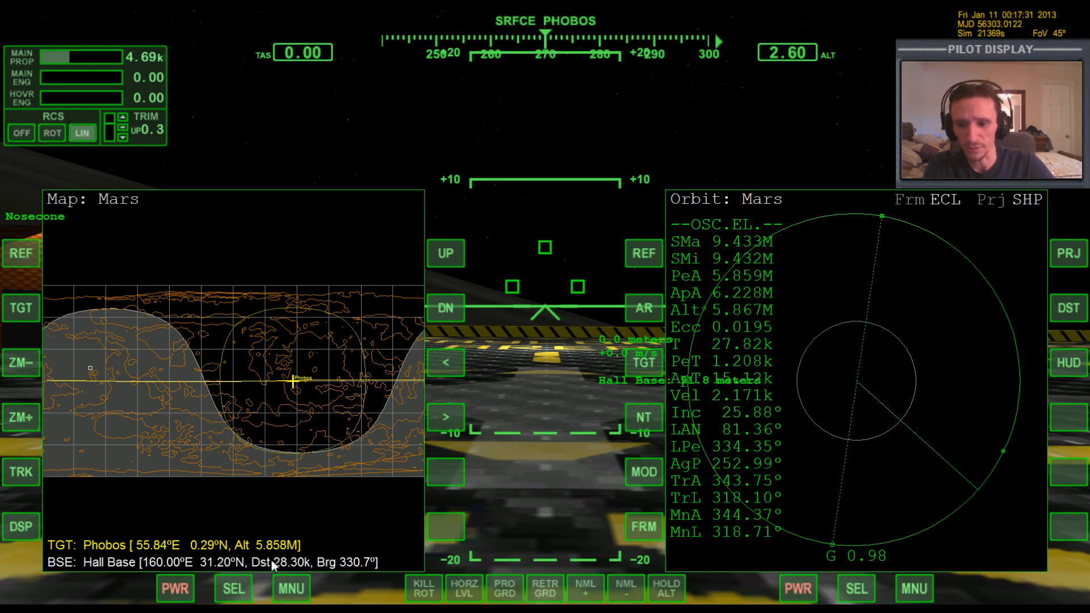
{"action": "mouse_move", "coordinate": [535, 436]}
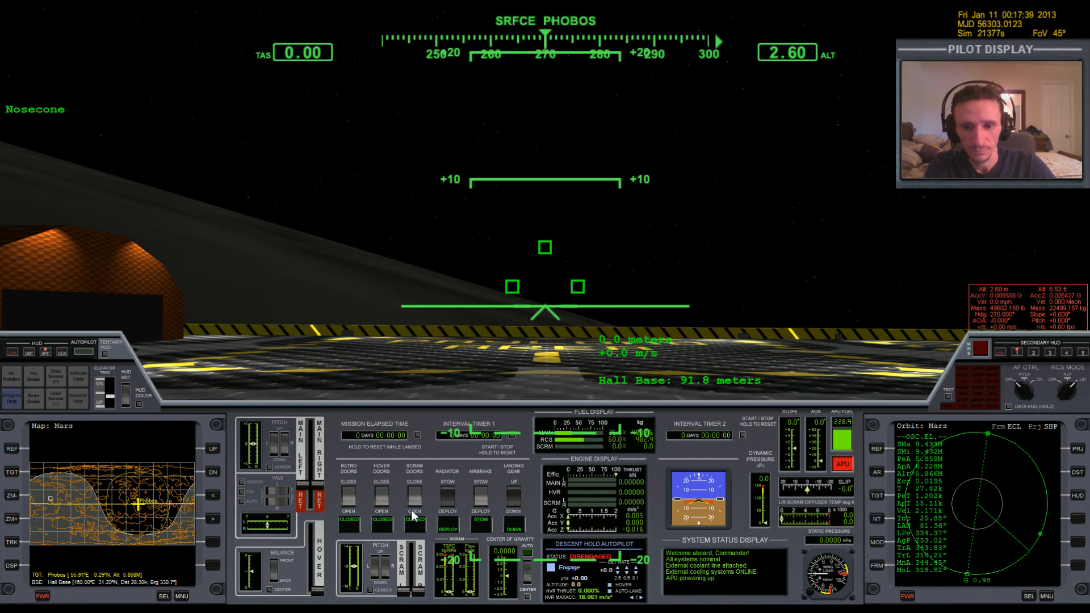
Lift off from the Hall Base pad on hover engines and raise the landing gear
{"action": "left_click", "coordinate": [381, 511]}
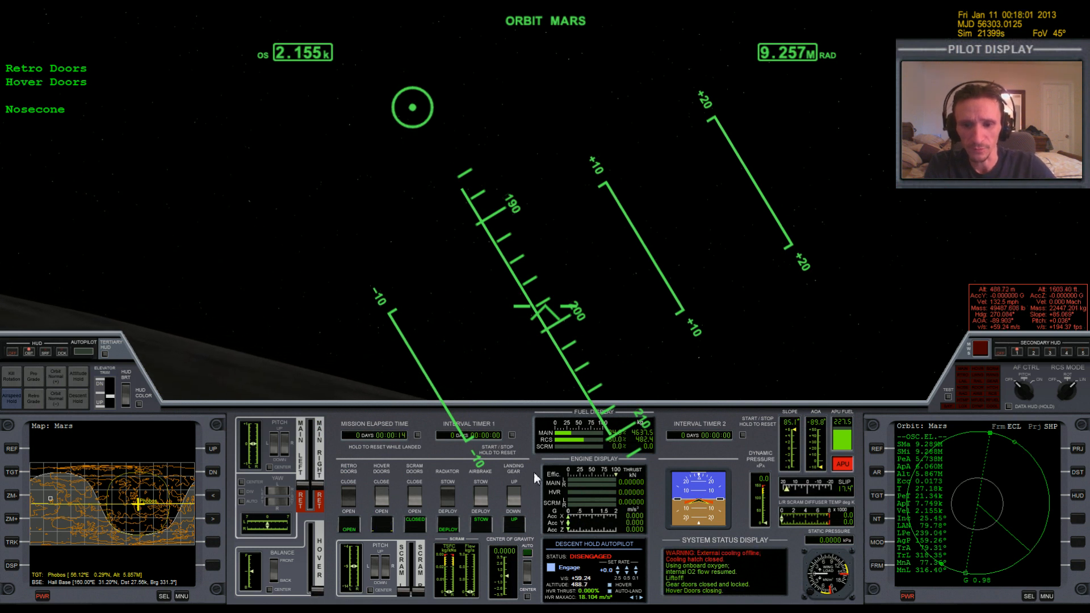
{"action": "left_click", "coordinate": [841, 464]}
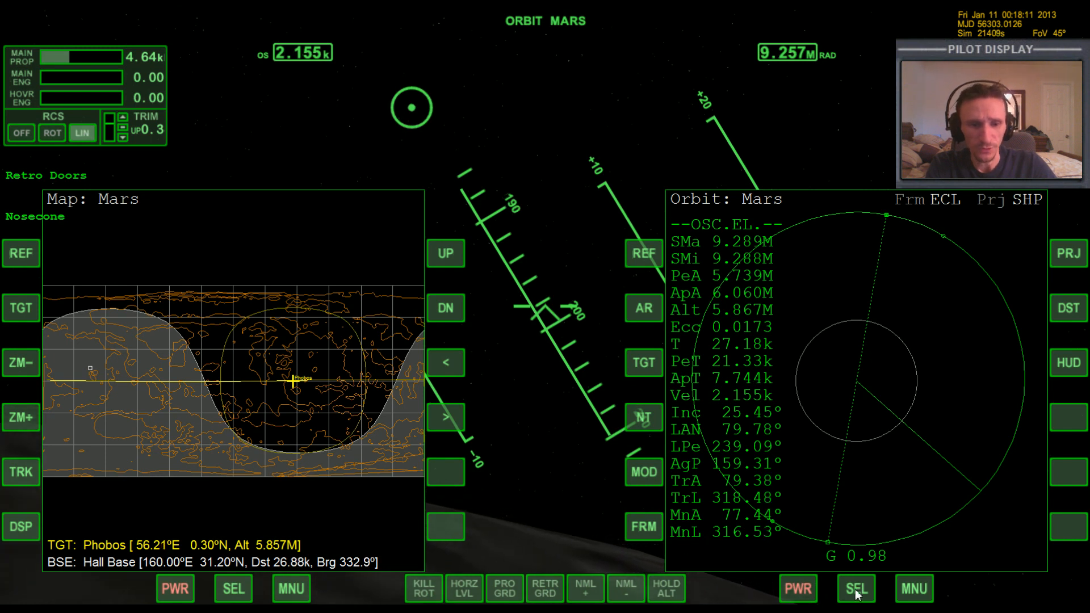
Load TransX on the right MFD and step its variables to a Mars Encounter plan and view
{"action": "left_click", "coordinate": [857, 588]}
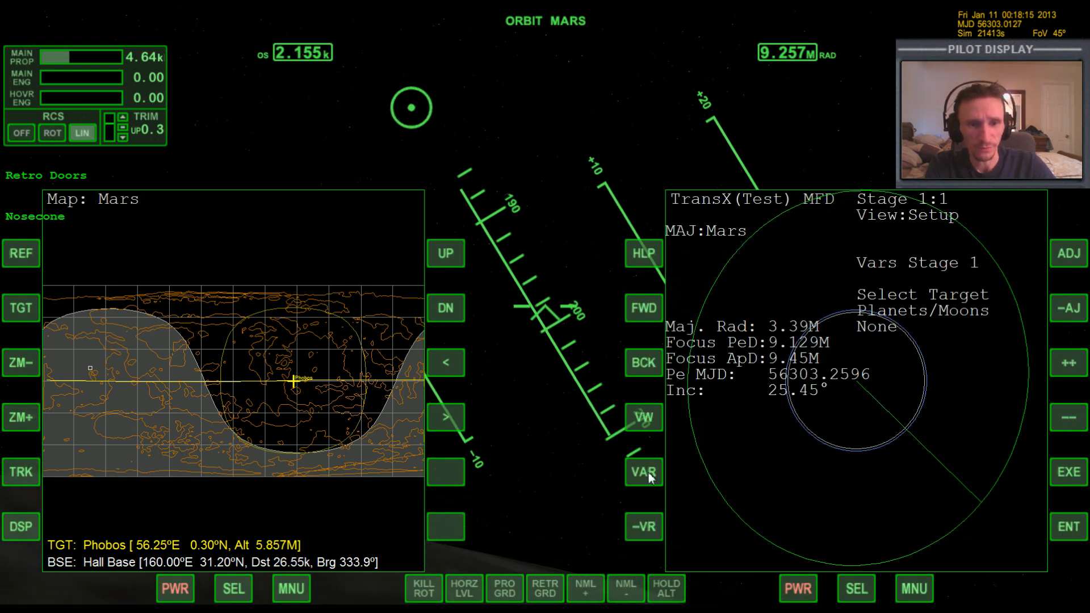
{"action": "left_click", "coordinate": [643, 471]}
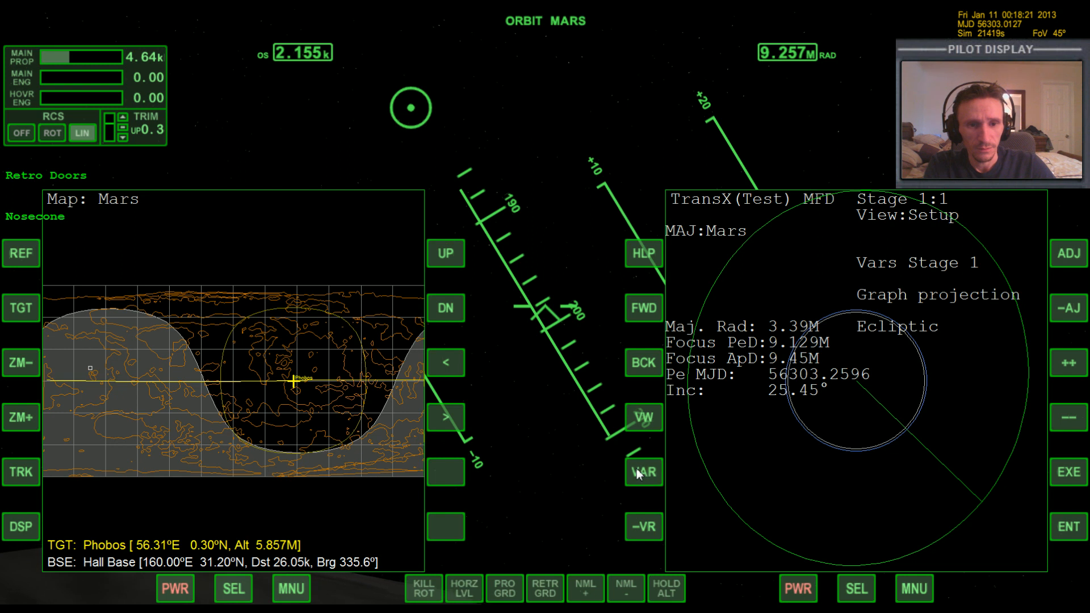
{"action": "left_click", "coordinate": [1069, 364]}
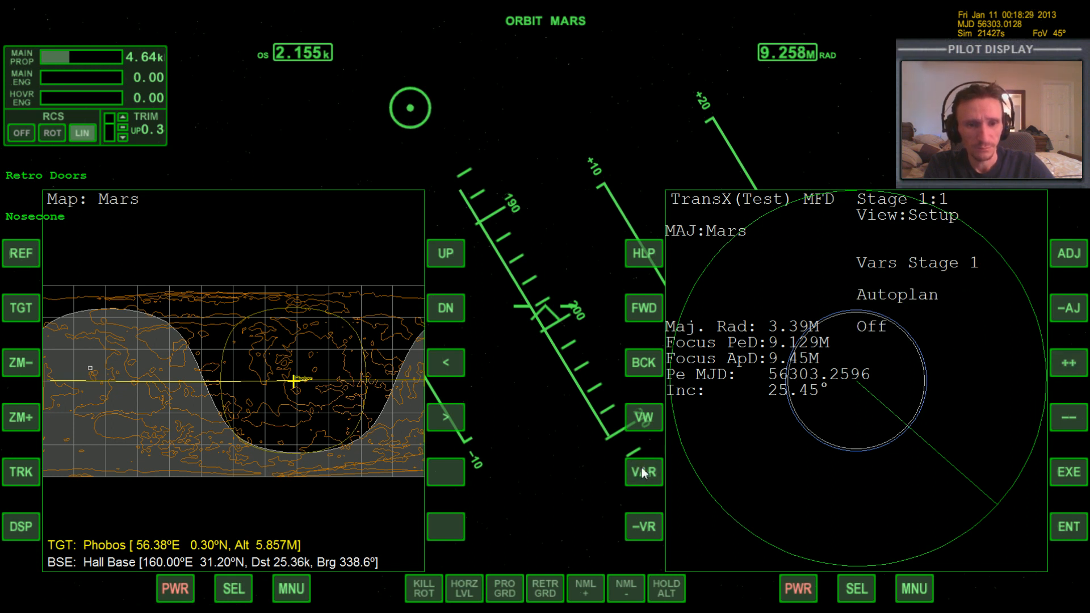
{"action": "left_click", "coordinate": [1069, 362]}
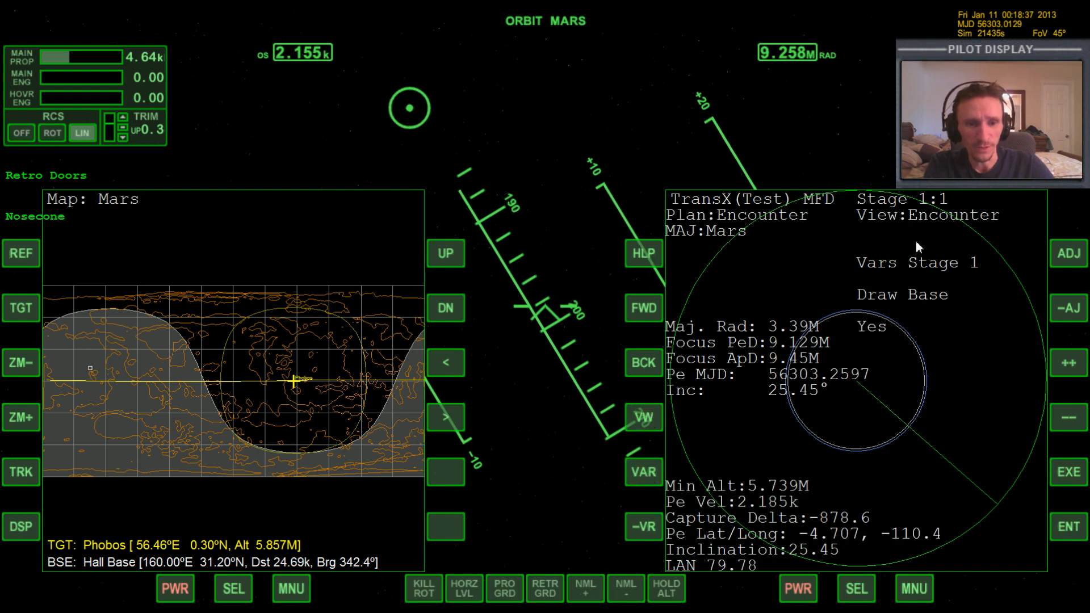
{"action": "left_click", "coordinate": [1070, 363]}
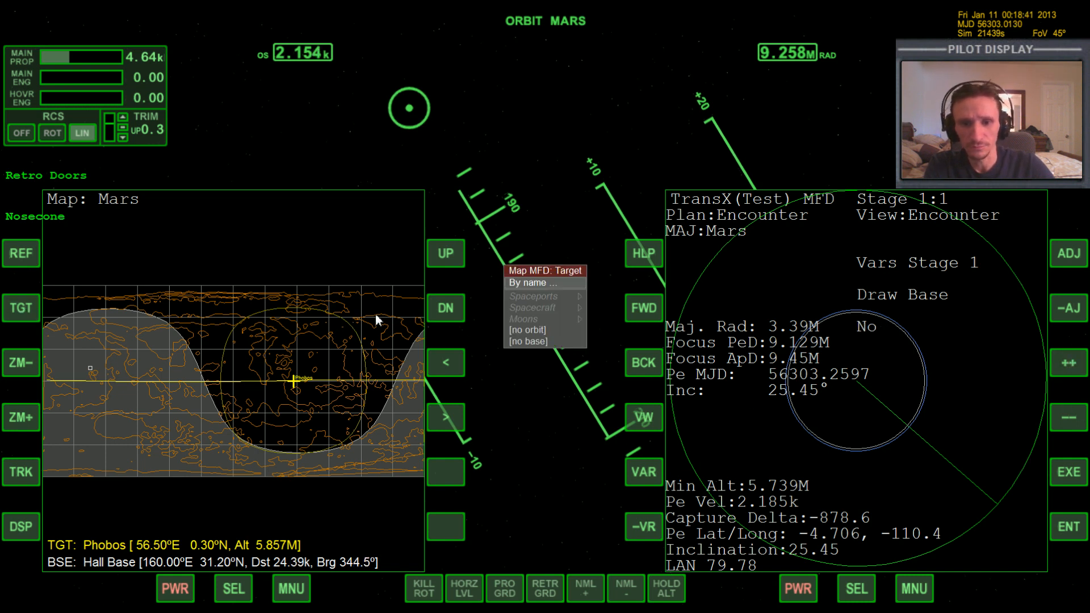
Begin selecting Olympus as the Mars map's reference base
{"action": "left_click", "coordinate": [534, 283]}
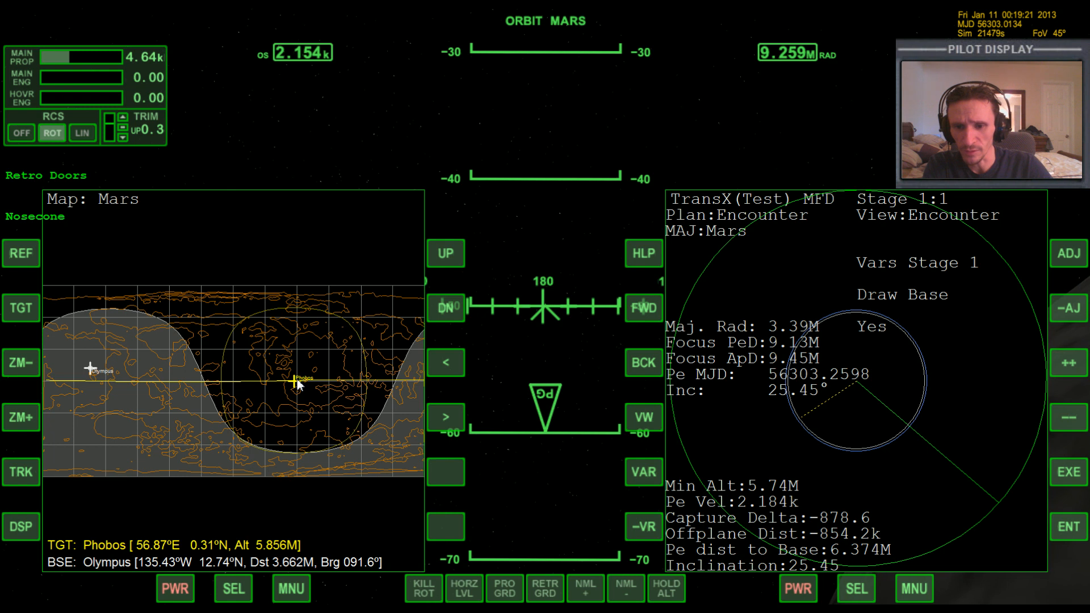
{"action": "mouse_move", "coordinate": [108, 386]}
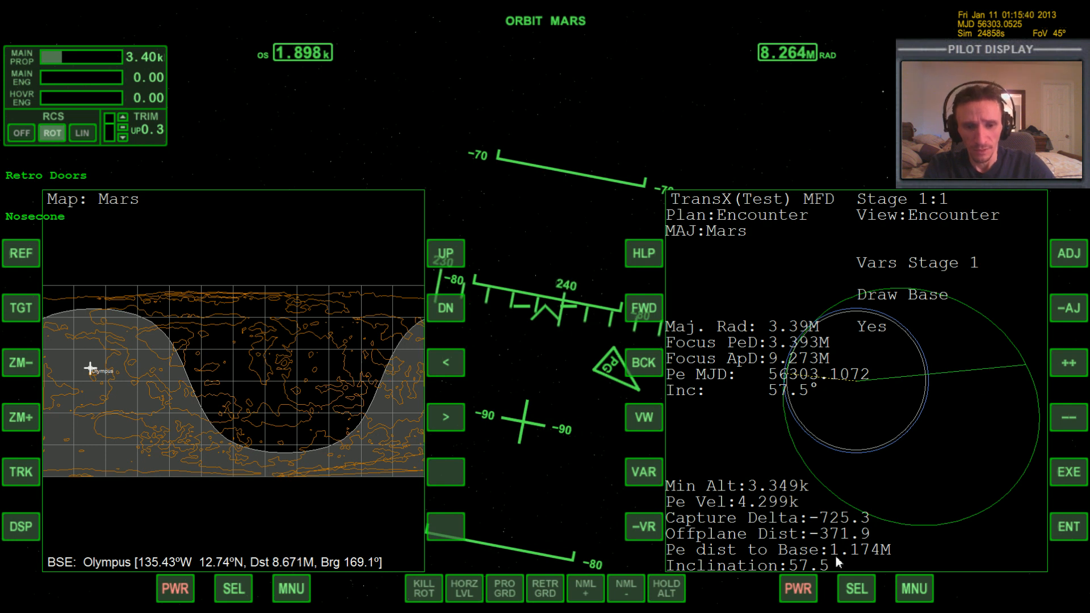
{"action": "mouse_move", "coordinate": [562, 409]}
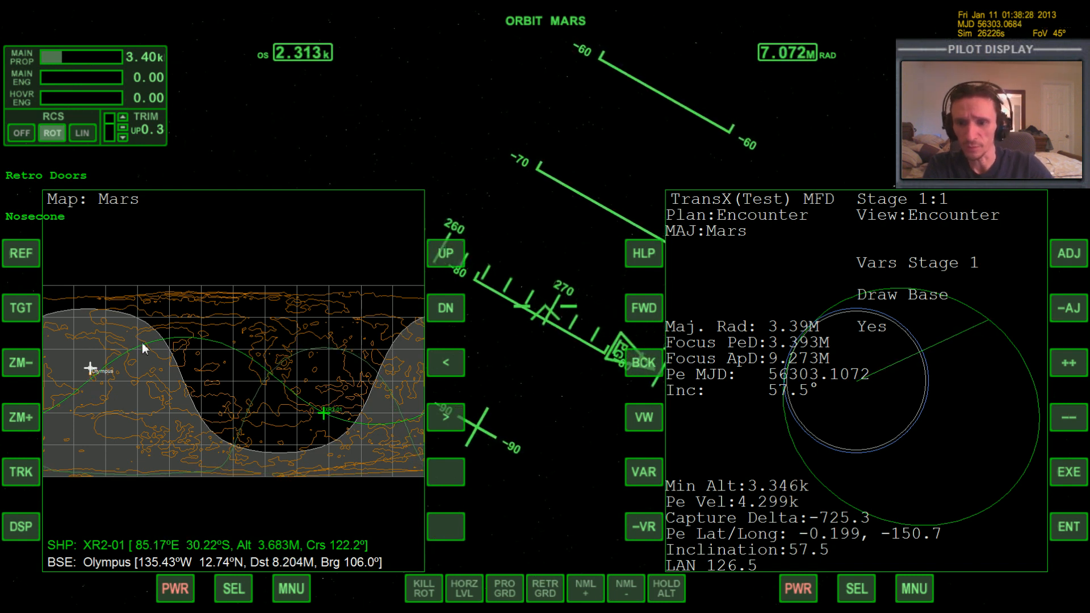
Toggle TransX Draw Base off and back on so the Olympus base is redrawn
{"action": "left_click", "coordinate": [1070, 362]}
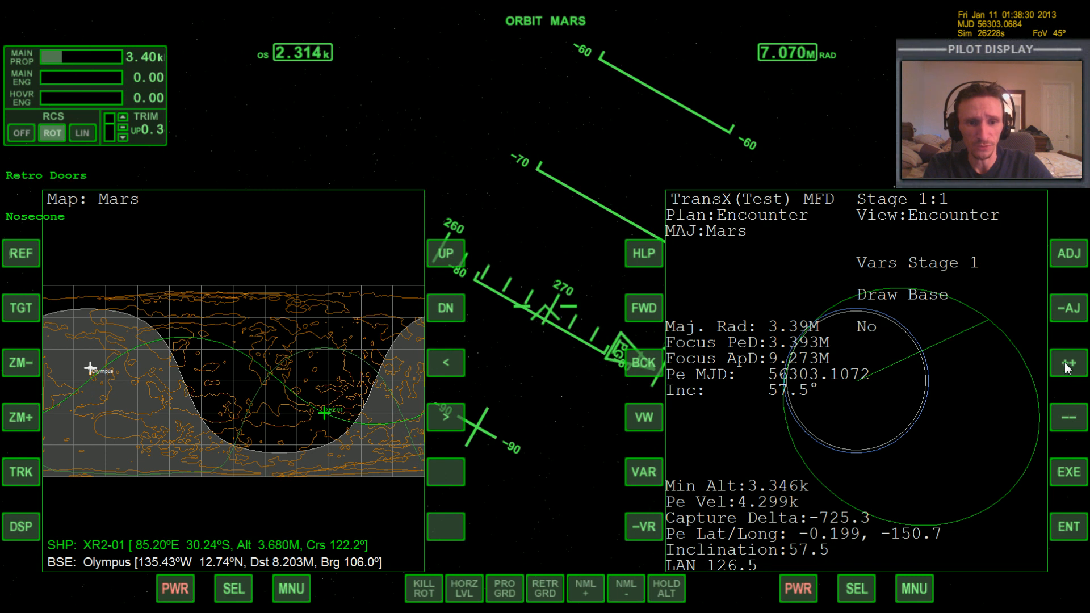
{"action": "left_click", "coordinate": [21, 308]}
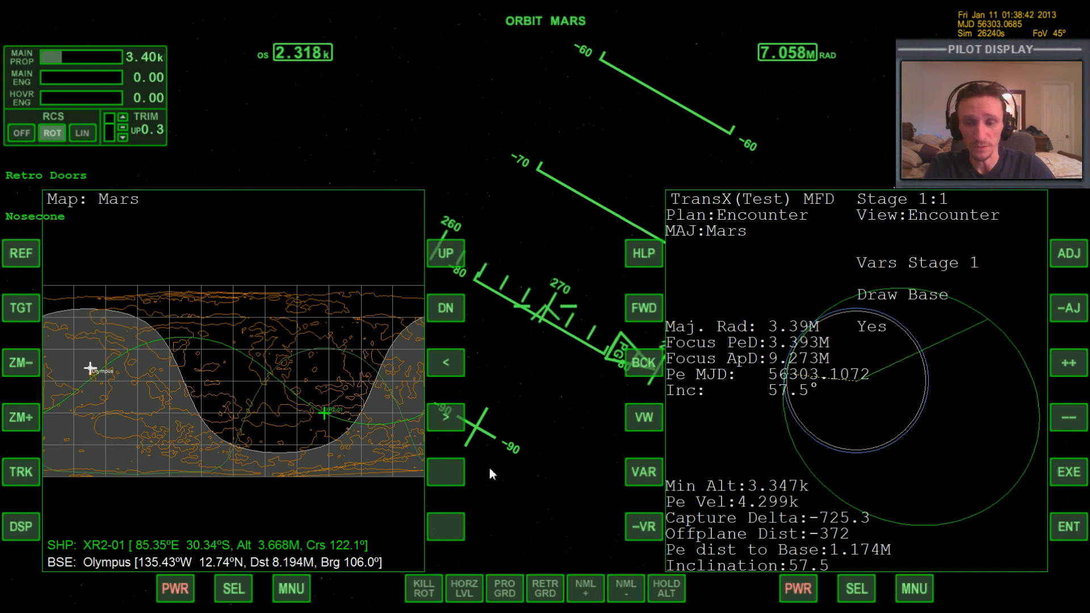
Engage the PRO GRD autopilot to swing the nose prograde, then release it
{"action": "left_click", "coordinate": [505, 588]}
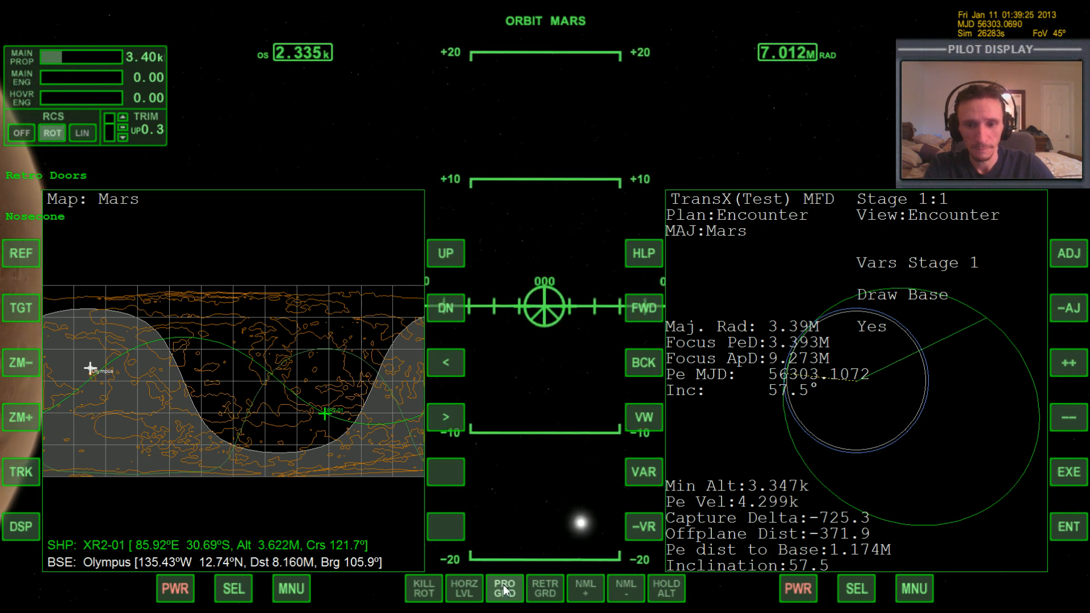
{"action": "left_click", "coordinate": [504, 588]}
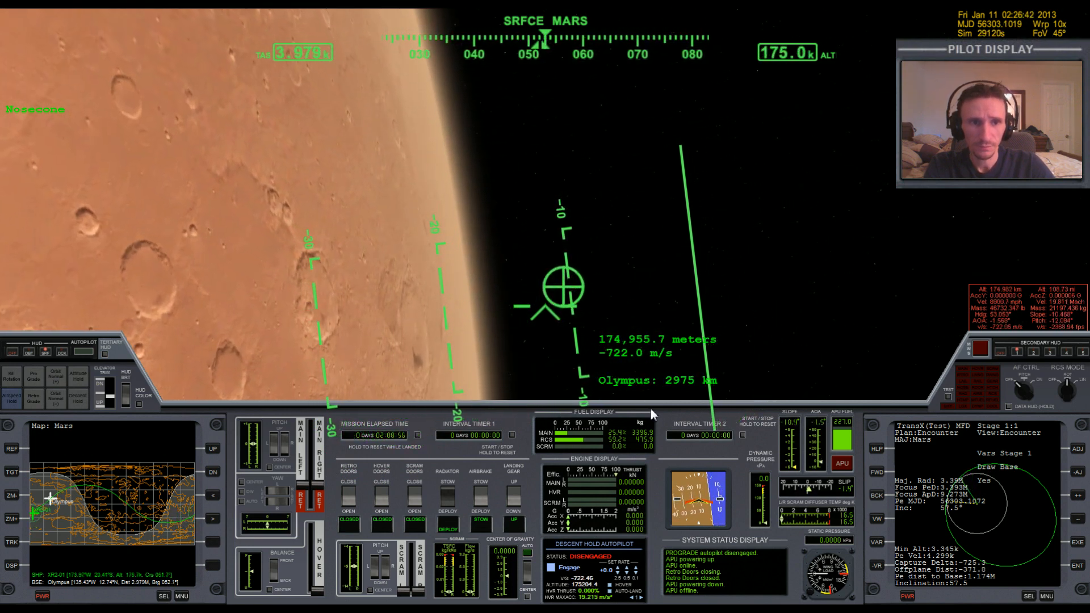
{"action": "mouse_move", "coordinate": [678, 128]}
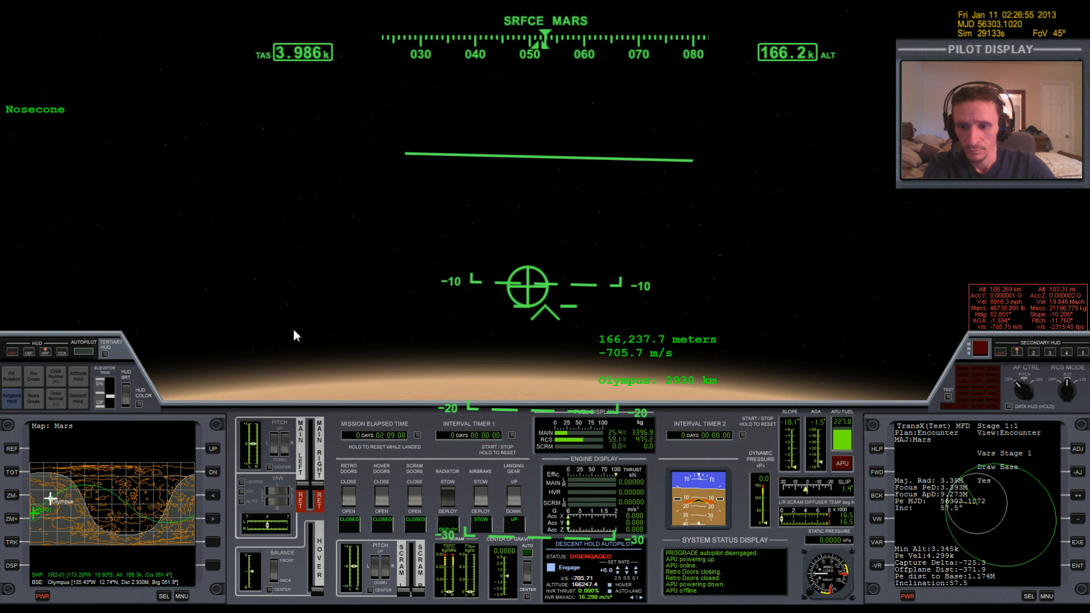
Adjust a panel control while continuing the unpowered descent toward 41 km altitude
{"action": "left_click", "coordinate": [11, 520]}
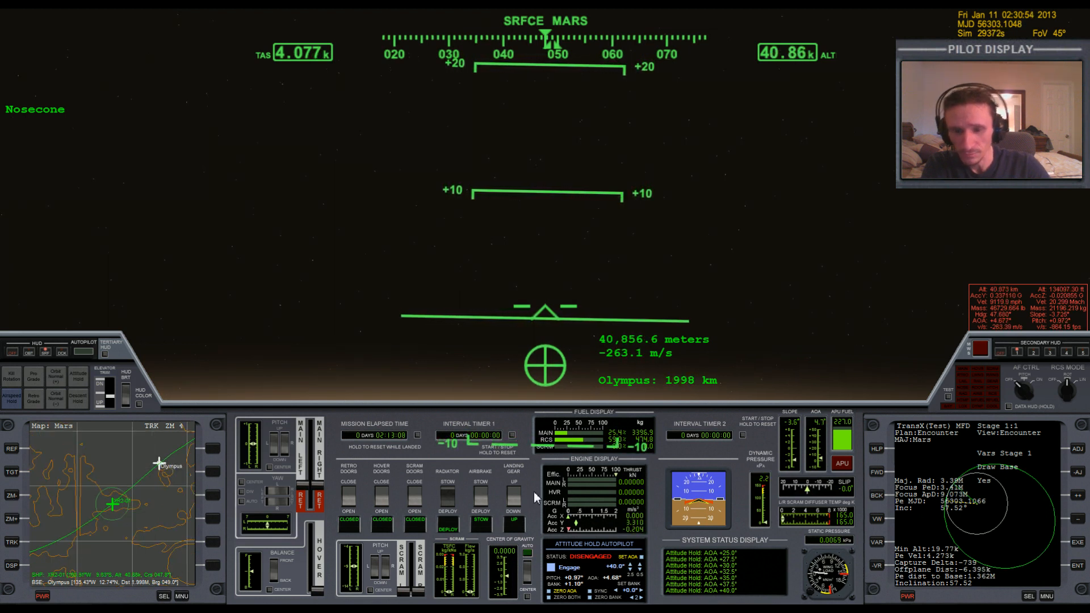
{"action": "mouse_move", "coordinate": [874, 395]}
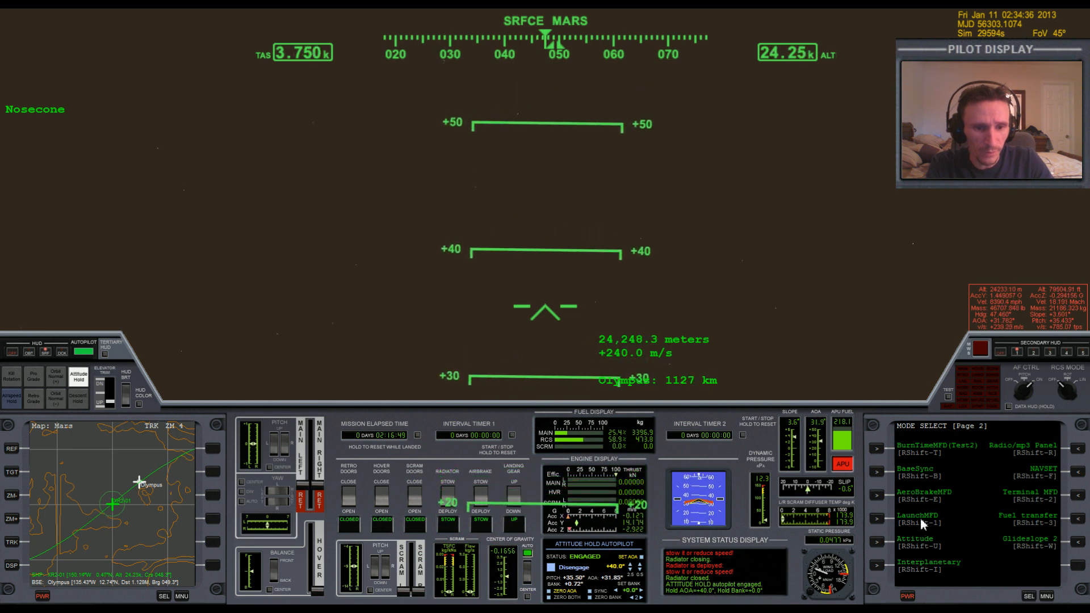
Select AeroBrakeMFD on the right display and raise the attitude-hold AOA toward +67.5°
{"action": "left_click", "coordinate": [923, 495]}
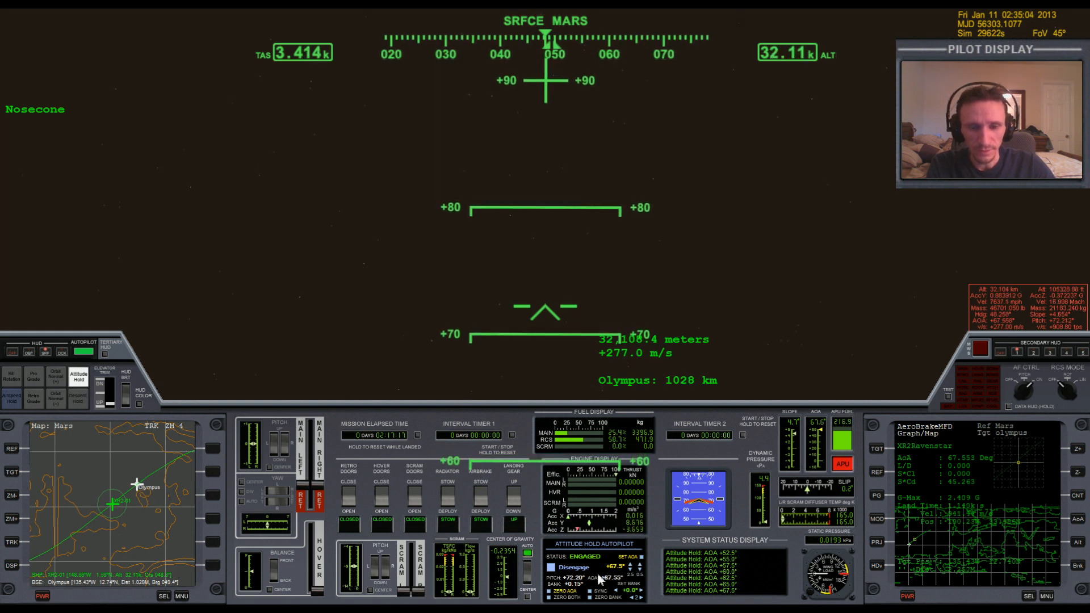
{"action": "left_click", "coordinate": [573, 567]}
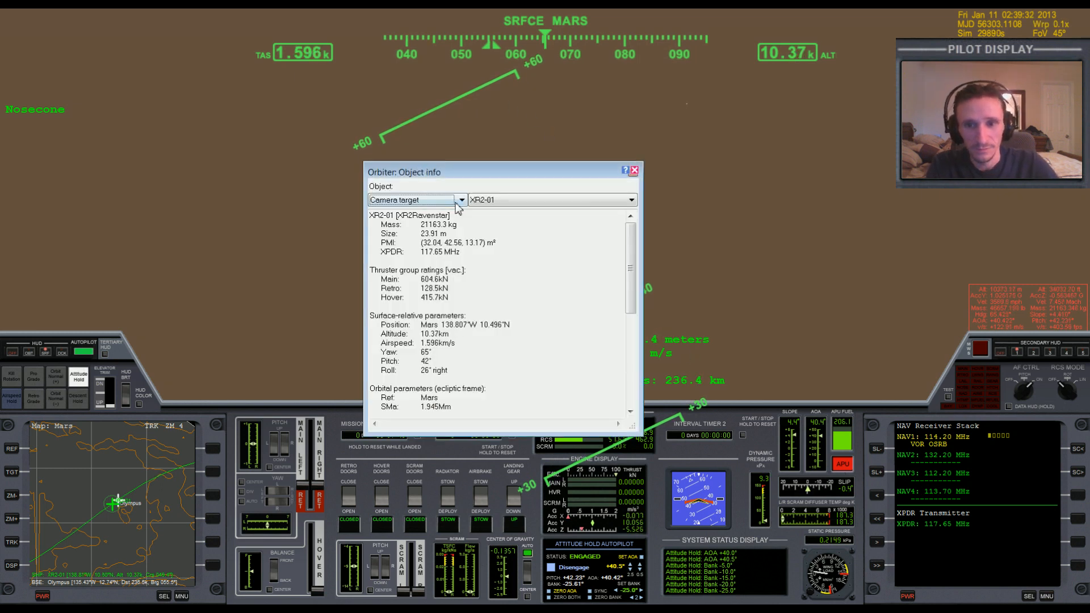
Look up Olympus spaceport's pads and 114.20 MHz VOR in Object Info, then close it
{"action": "left_click", "coordinate": [460, 200]}
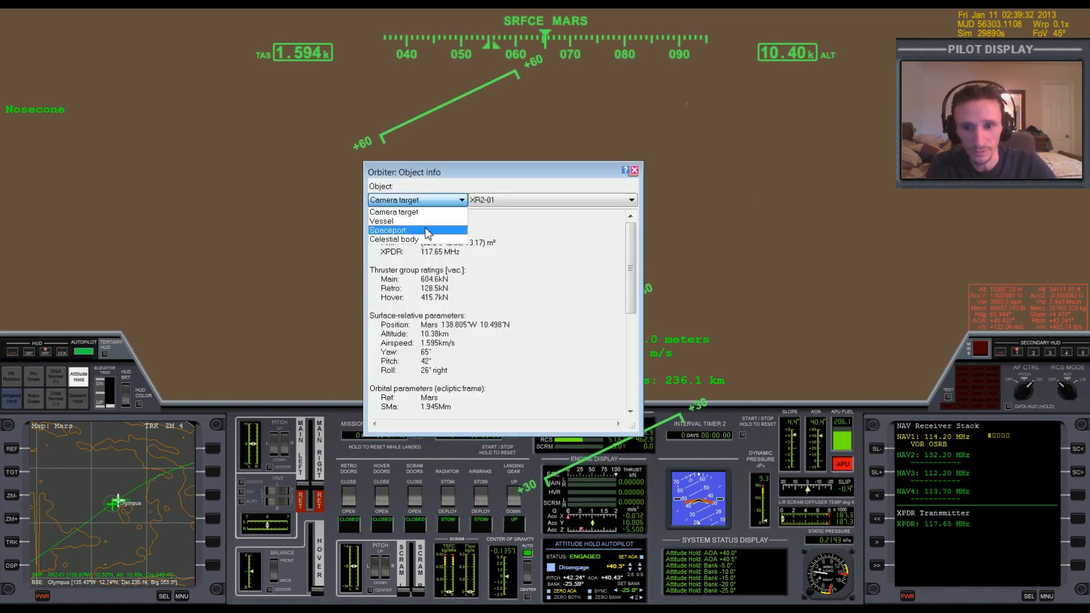
{"action": "left_click", "coordinate": [416, 230]}
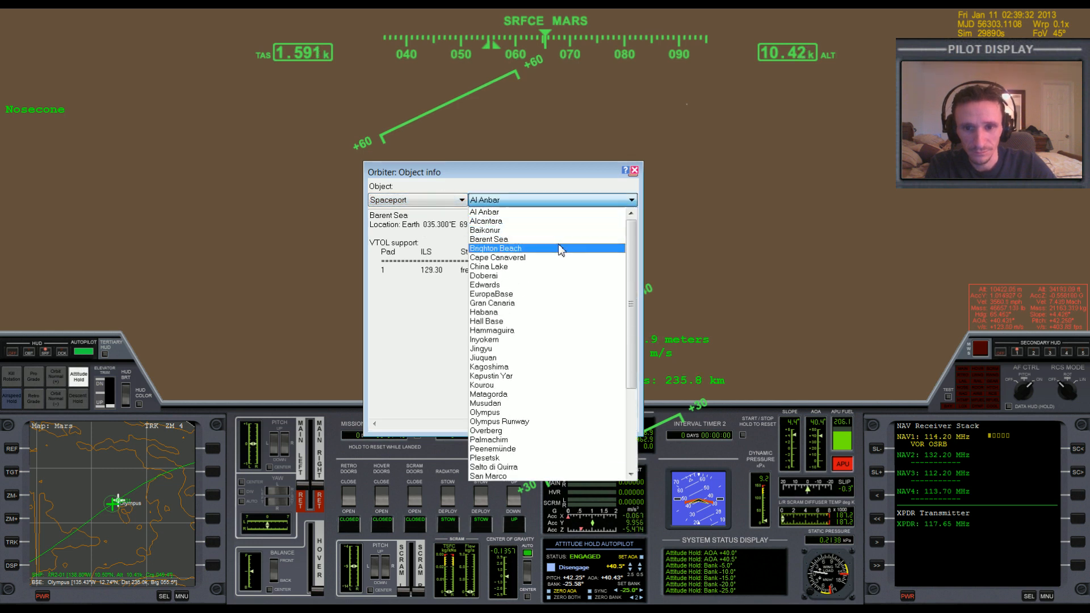
{"action": "left_click", "coordinate": [487, 403]}
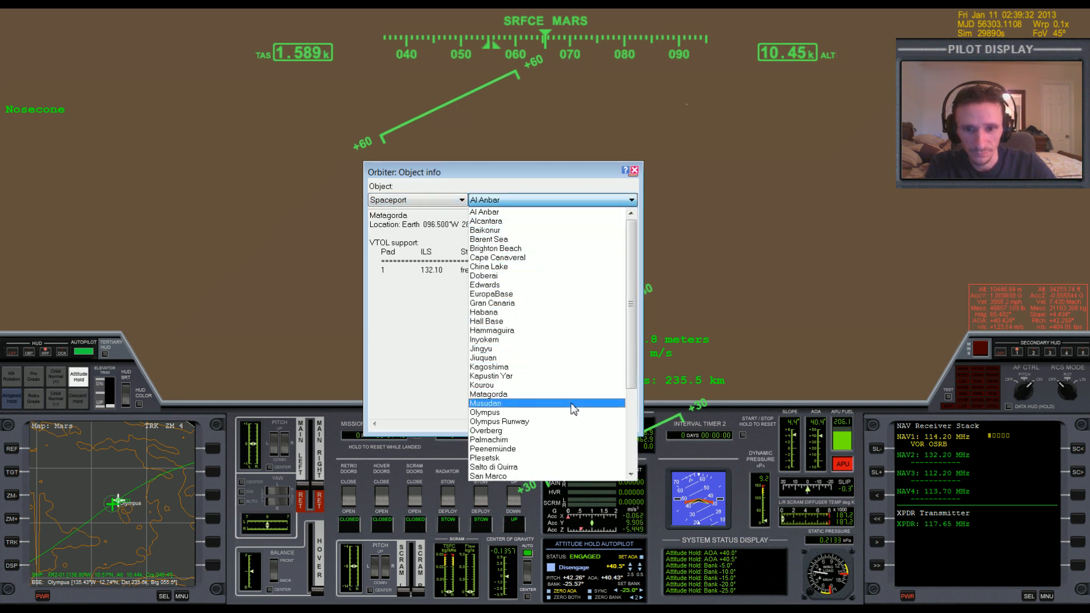
{"action": "left_click", "coordinate": [485, 411]}
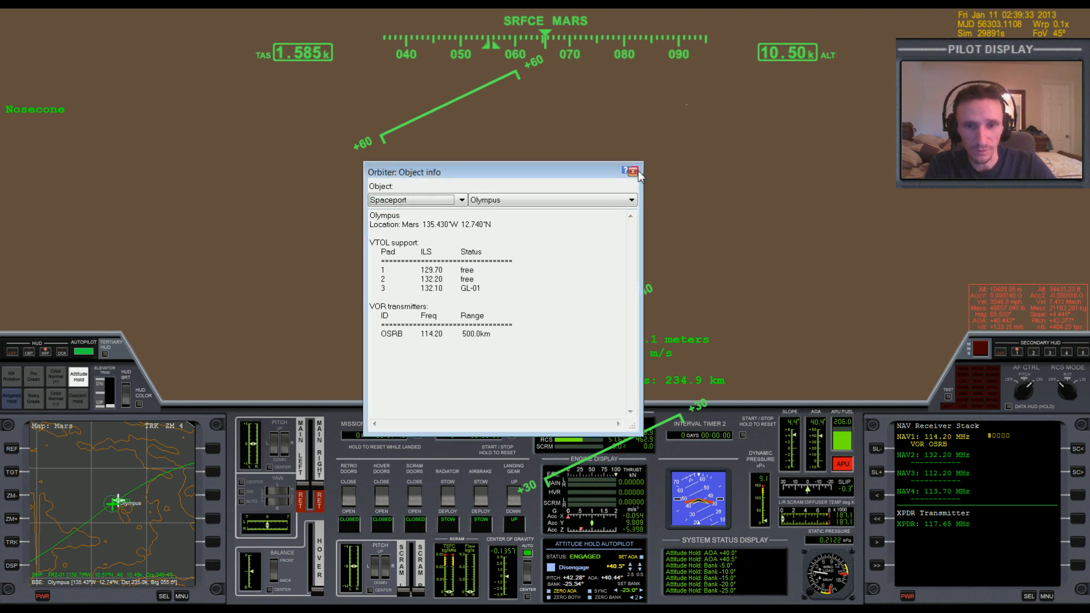
{"action": "left_click", "coordinate": [633, 172]}
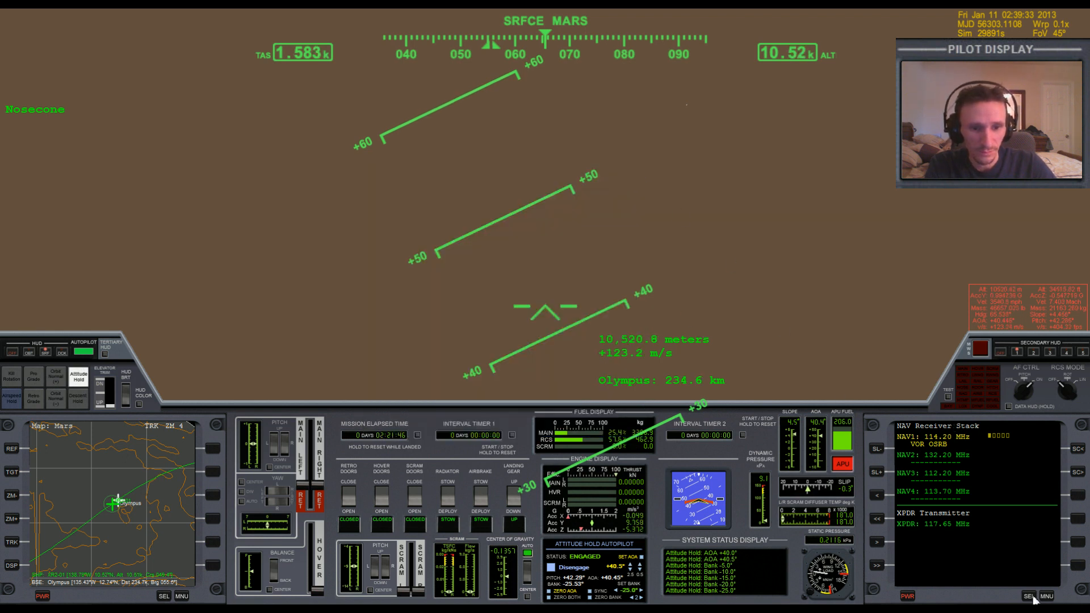
Switch the right MFD to VOR/VTOL navigation and bring up the mode lists on both displays
{"action": "left_click", "coordinate": [1048, 596]}
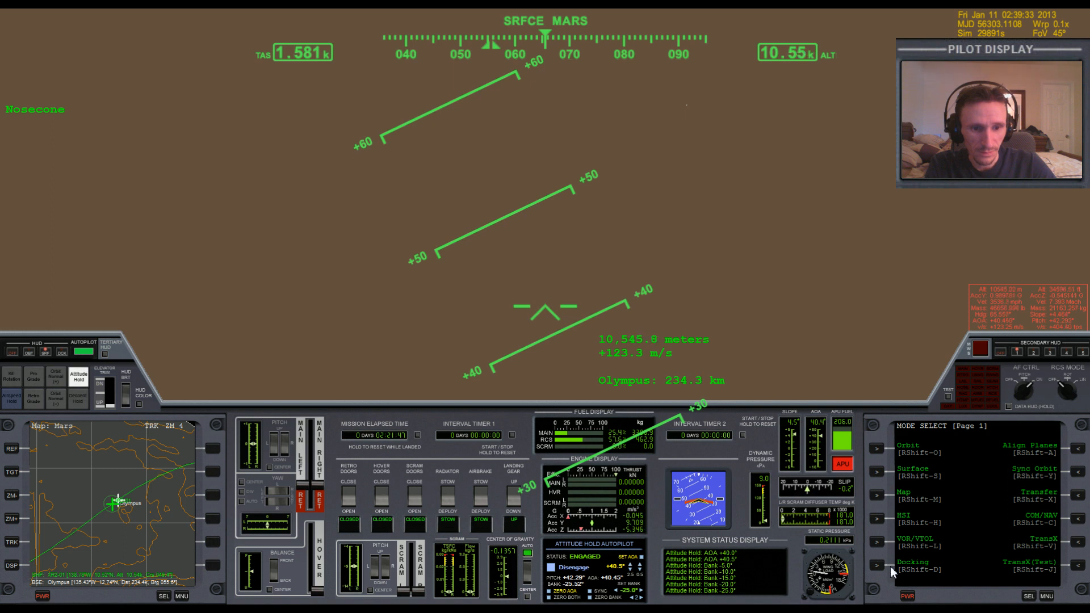
{"action": "left_click", "coordinate": [906, 543]}
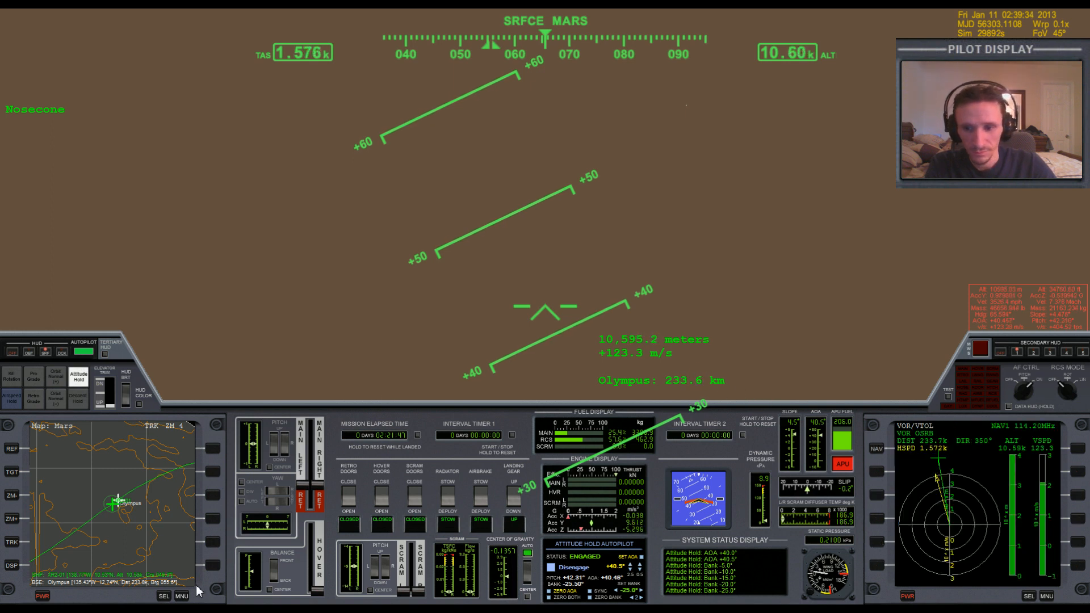
{"action": "left_click", "coordinate": [182, 597]}
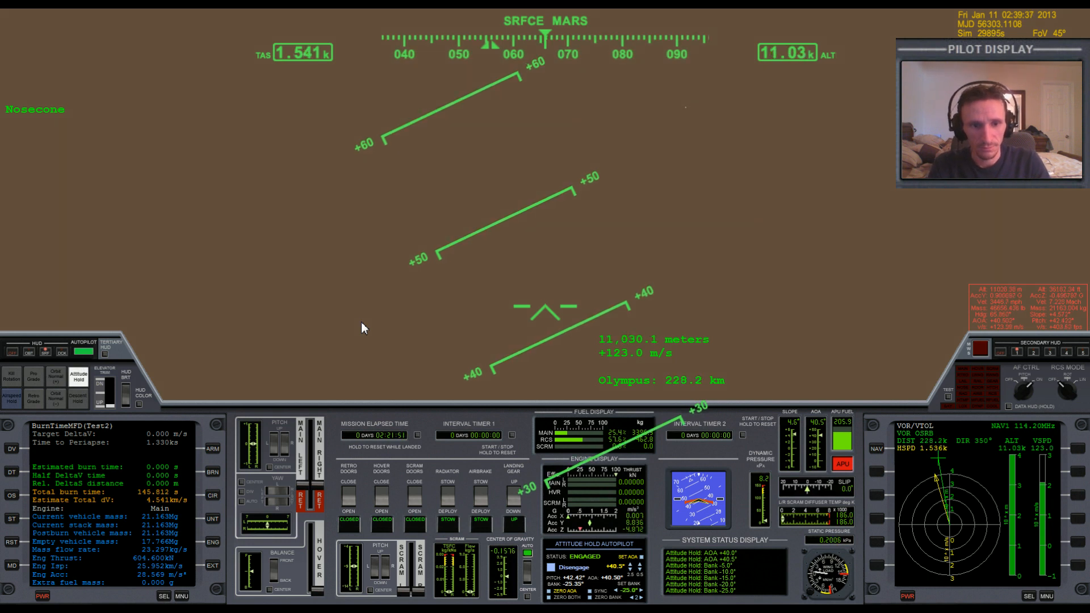
{"action": "left_click", "coordinate": [1046, 596]}
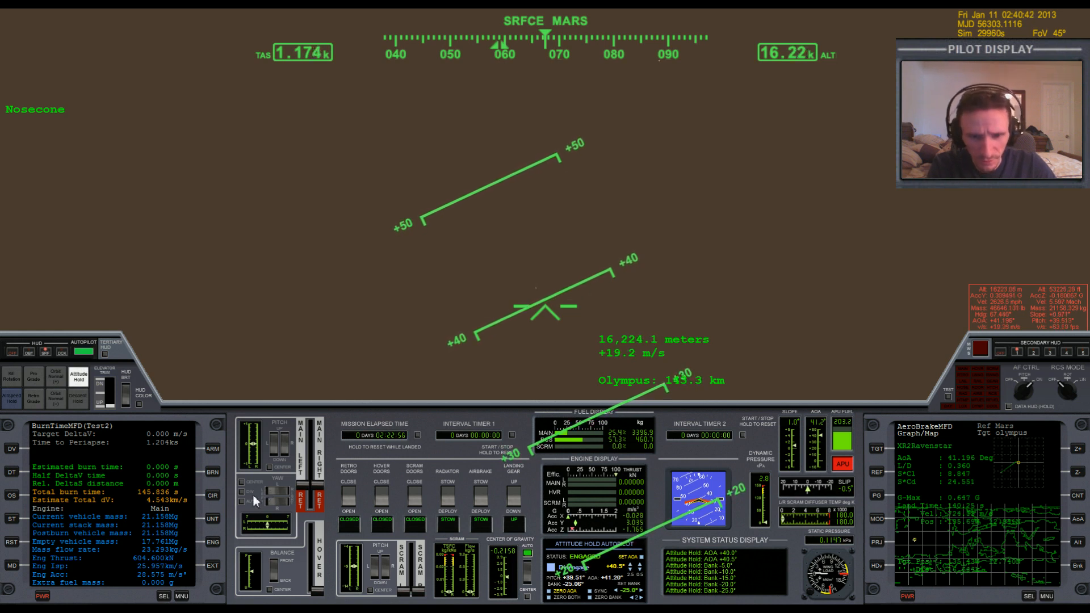
{"action": "mouse_move", "coordinate": [270, 151]}
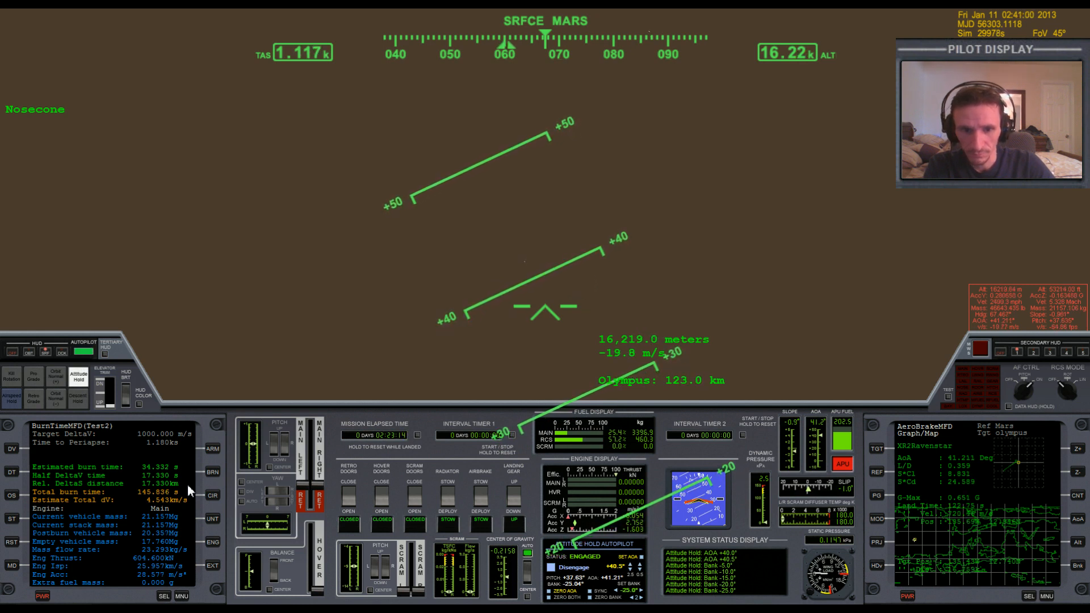
{"action": "left_click", "coordinate": [212, 541]}
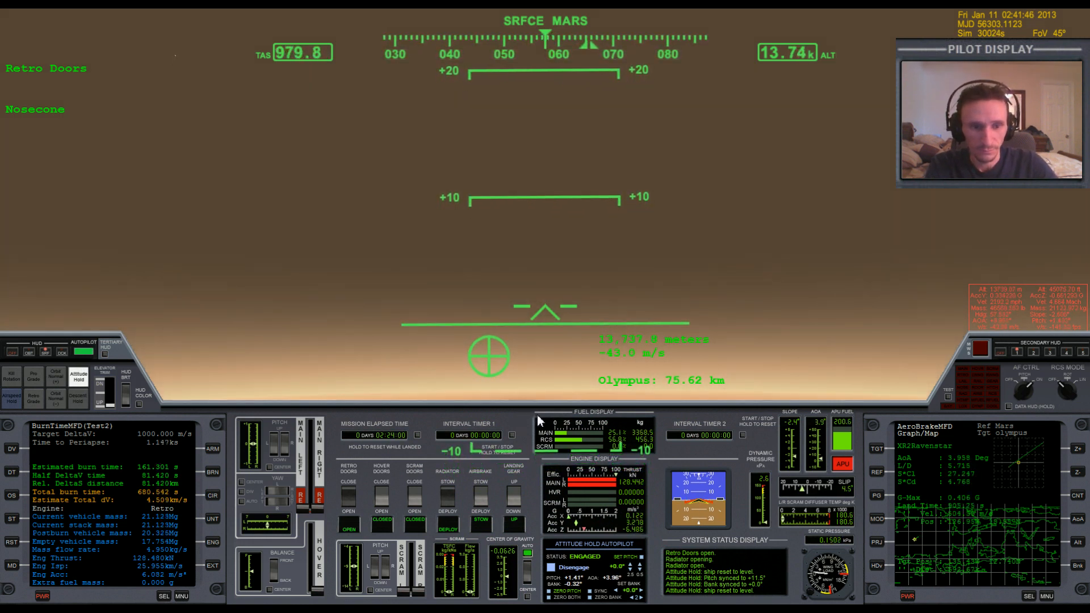
{"action": "key", "text": "F1"}
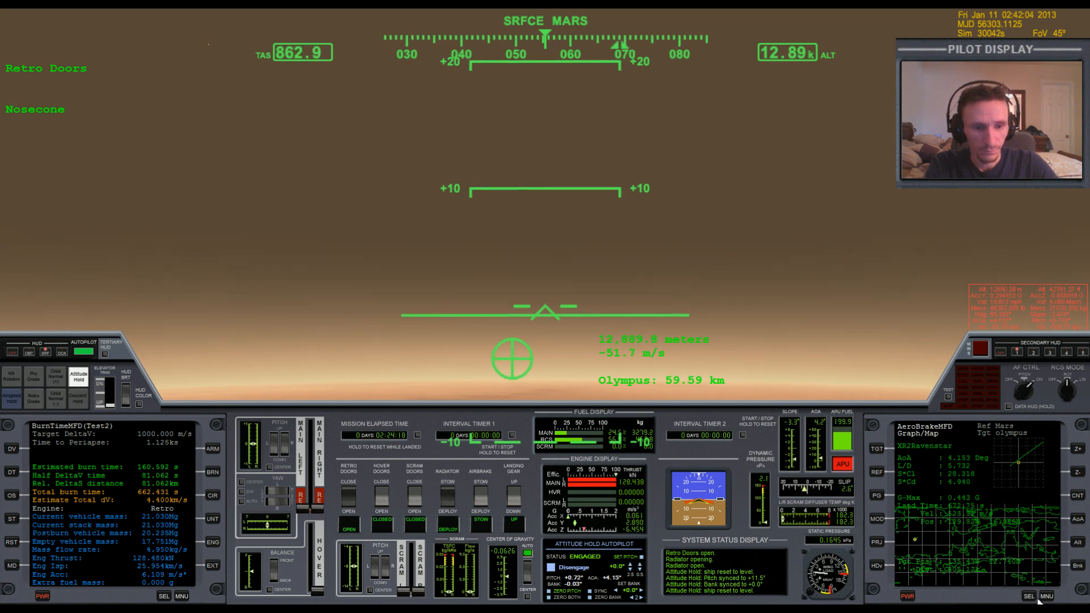
Show the right MFD's mode-select page and choose a display mode from it
{"action": "left_click", "coordinate": [1046, 596]}
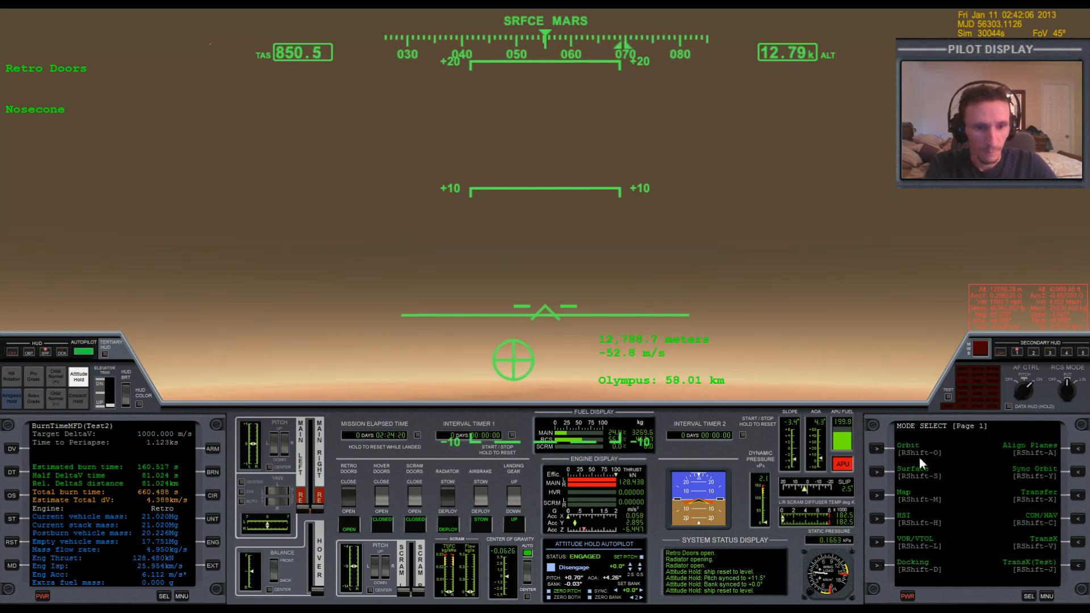
{"action": "left_click", "coordinate": [915, 542]}
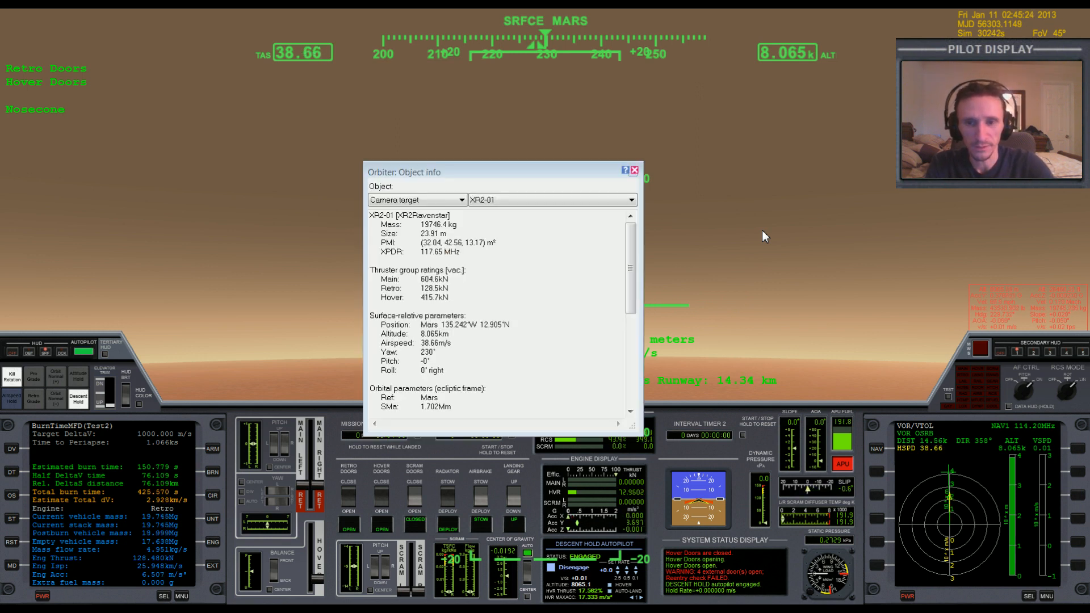
Look up the Olympus spaceport in Object Info, read its pad and VOR frequencies, and close the window
{"action": "left_click", "coordinate": [459, 200]}
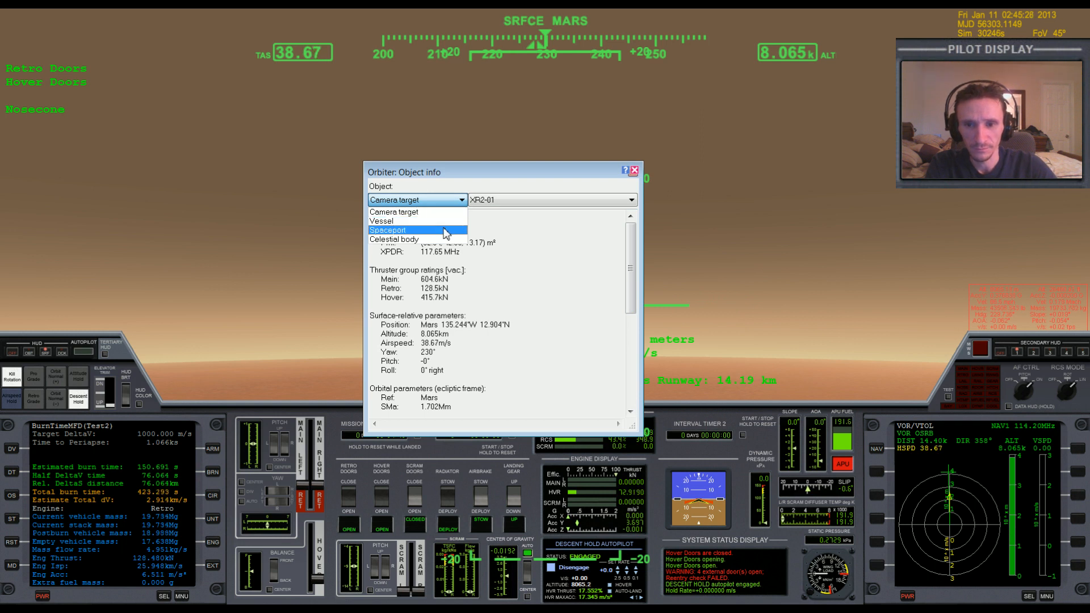
{"action": "left_click", "coordinate": [389, 231]}
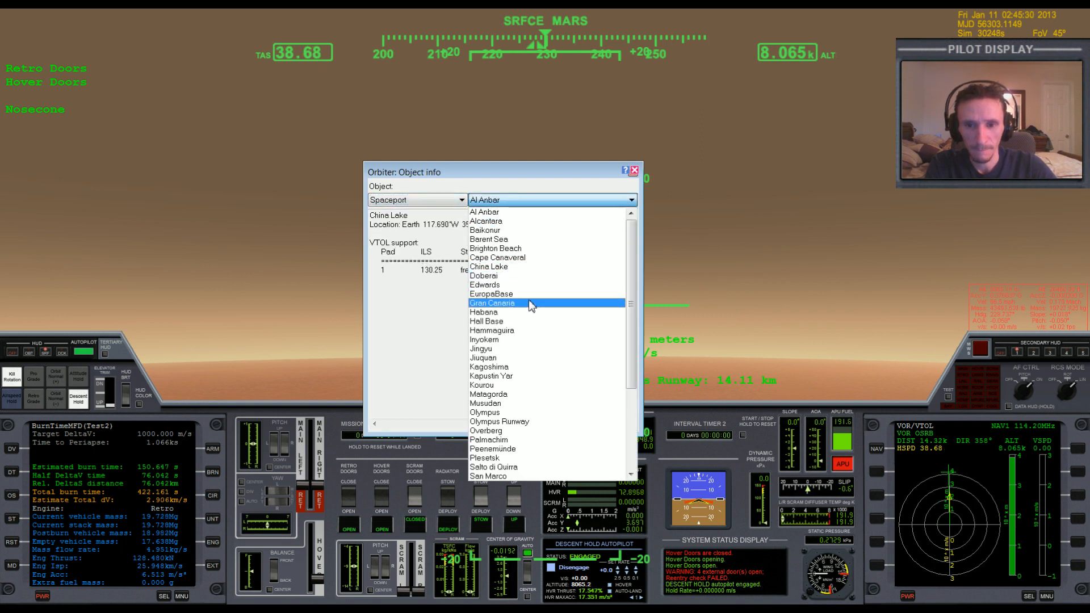
{"action": "left_click", "coordinate": [485, 403]}
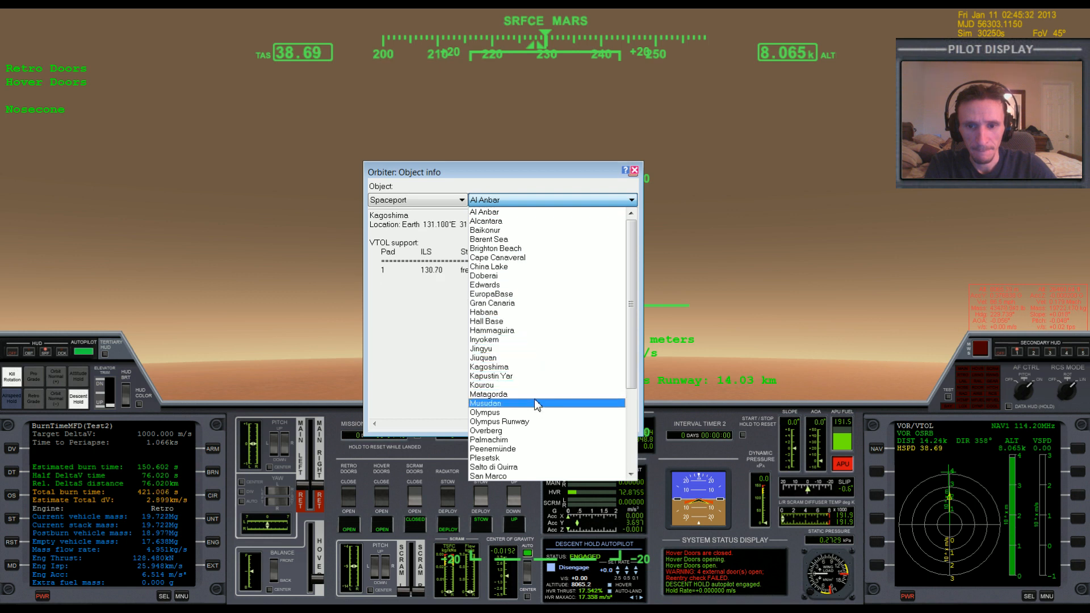
{"action": "left_click", "coordinate": [485, 413]}
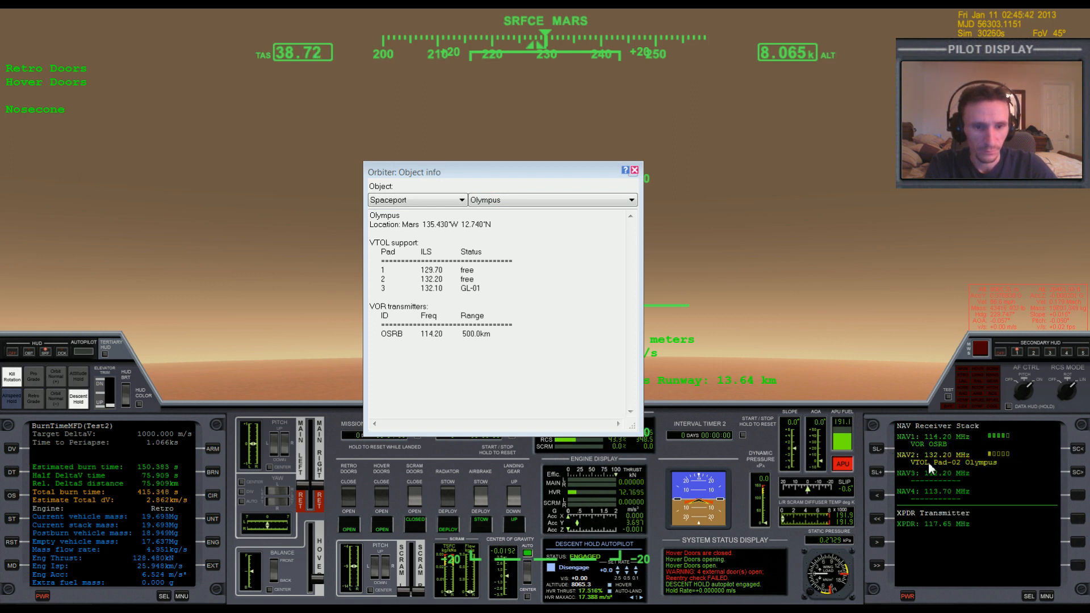
{"action": "left_click", "coordinate": [634, 169]}
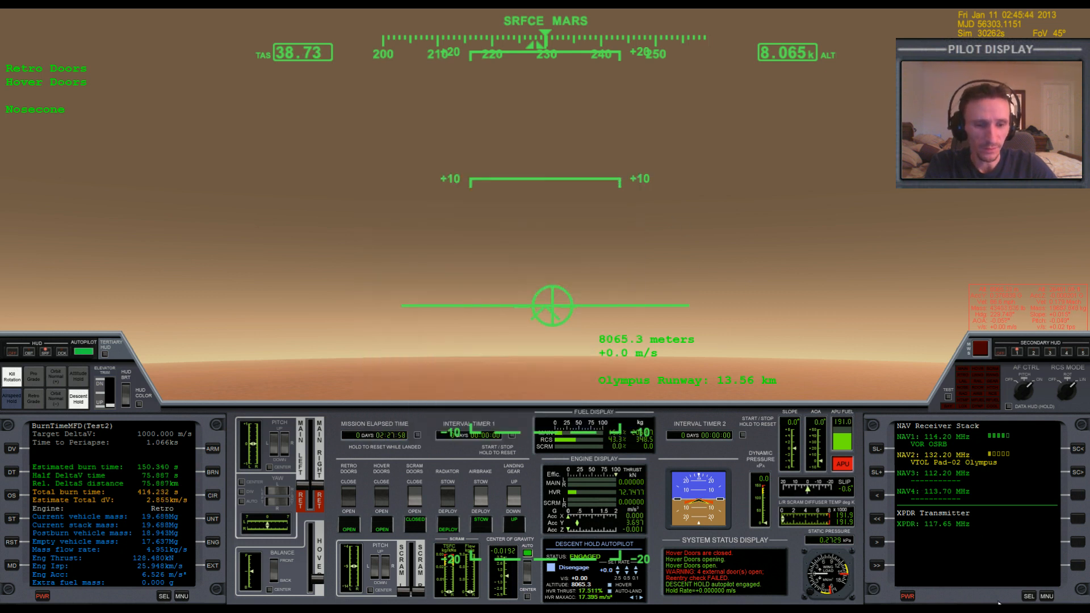
Return the right MFD to VOR/VTOL navigation
{"action": "left_click", "coordinate": [877, 448]}
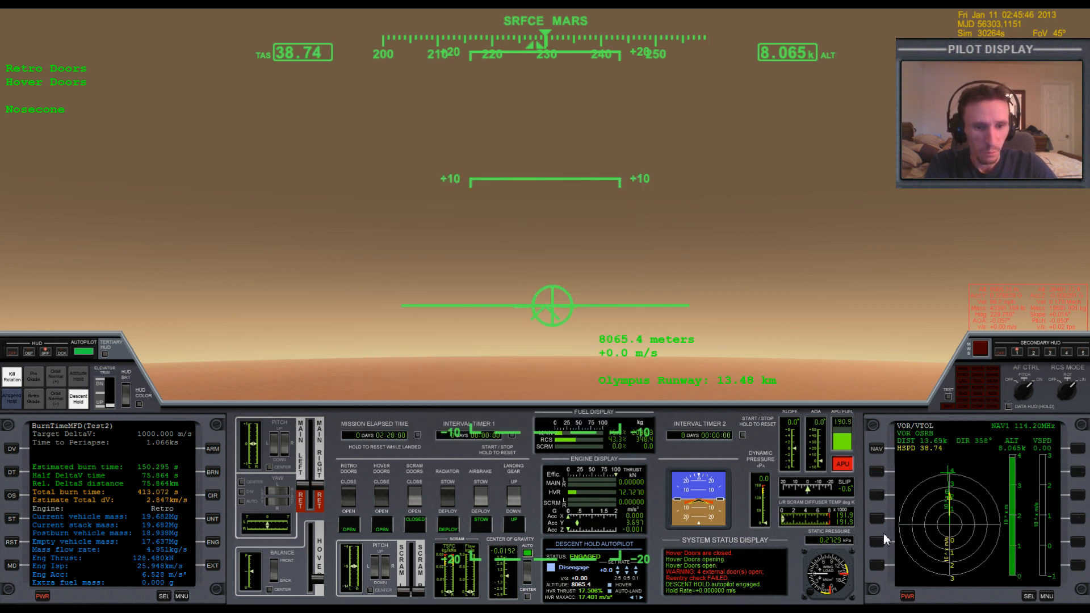